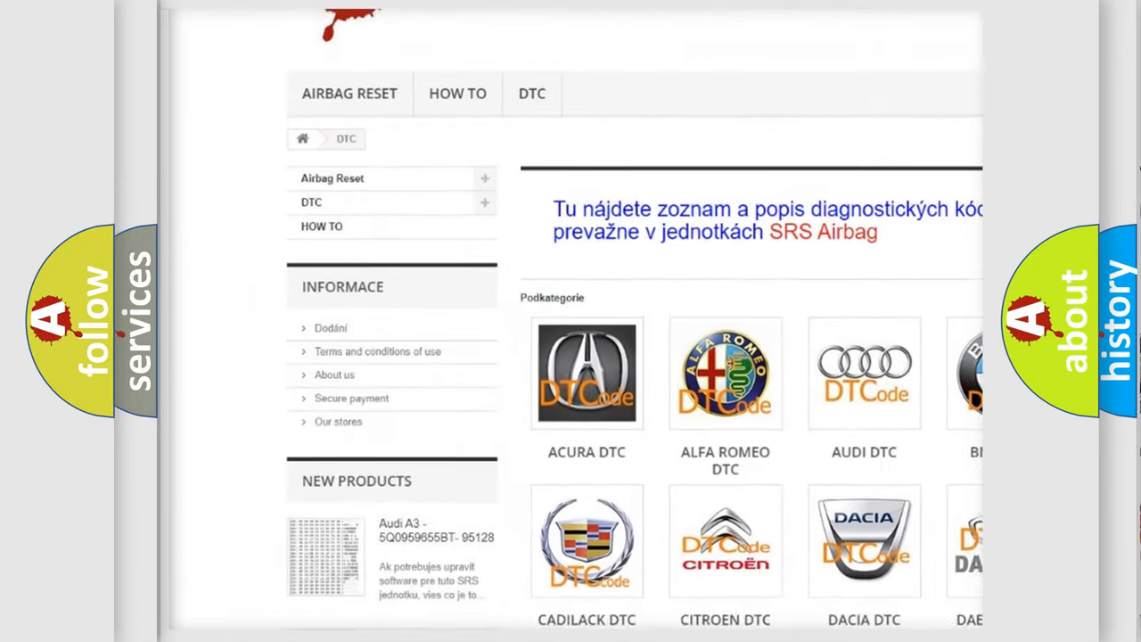
{"action": "scroll", "scroll_direction": "down", "scroll_amount": 3}
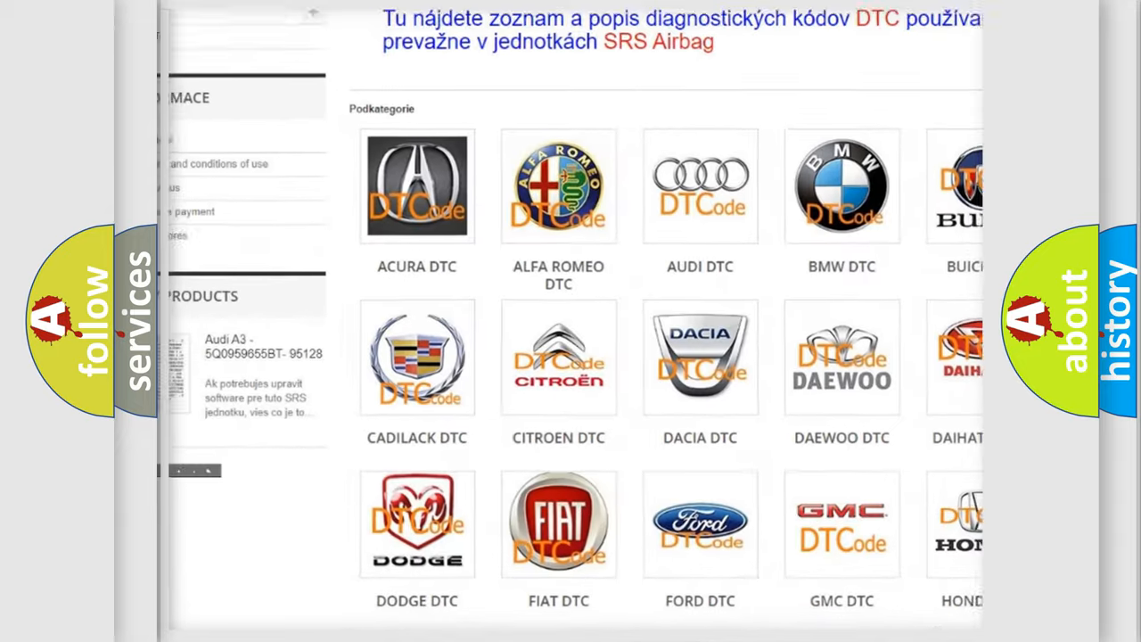
{"action": "scroll", "scroll_direction": "down", "scroll_amount": 3}
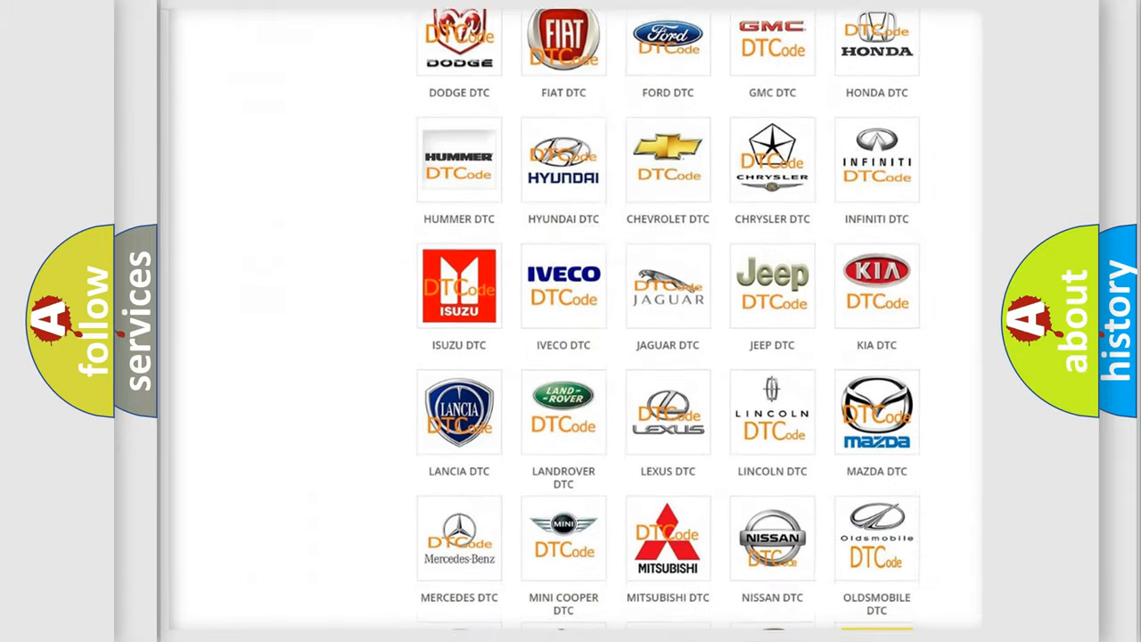
{"action": "scroll", "scroll_direction": "down", "scroll_amount": 3}
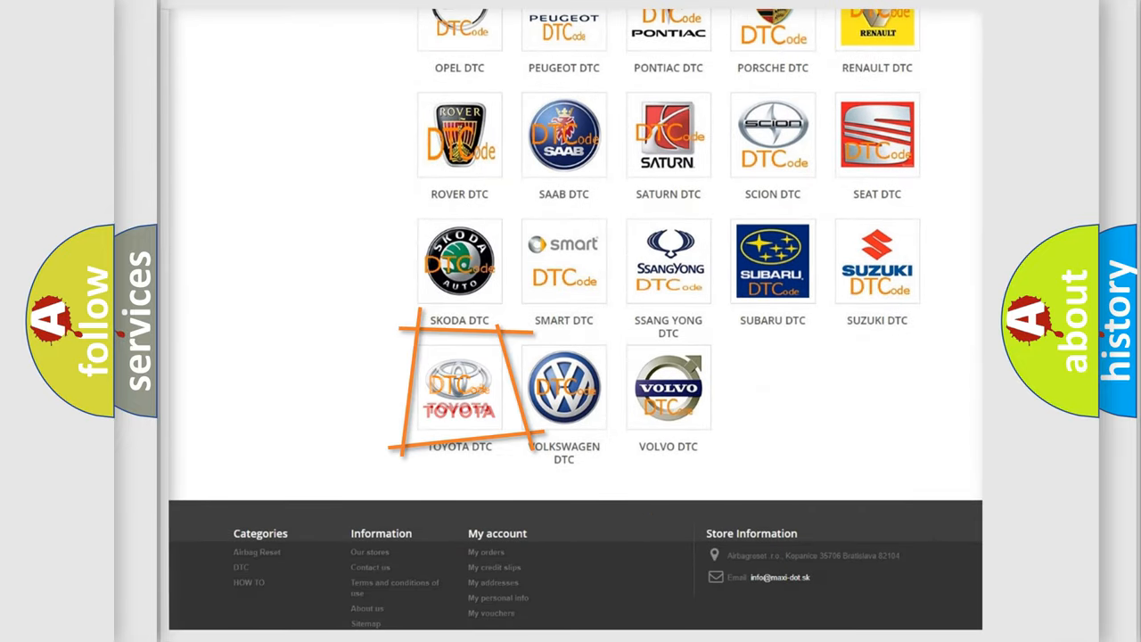